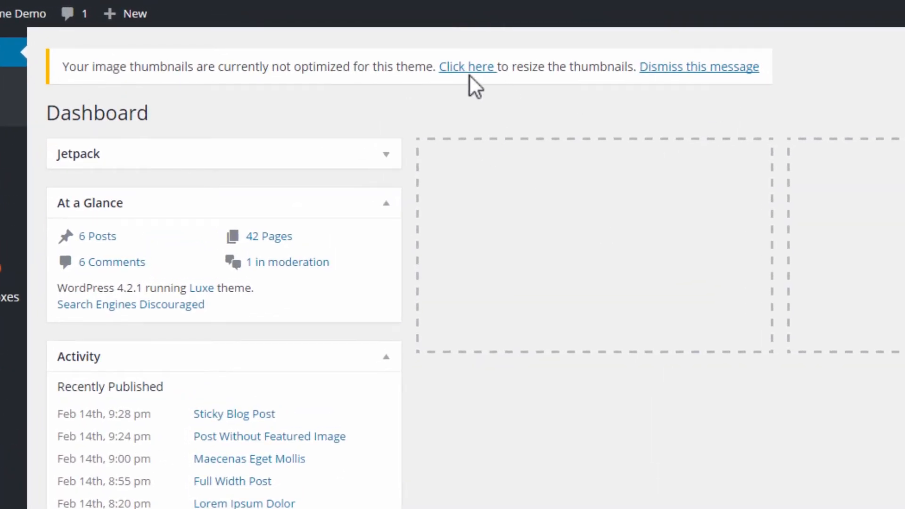
- Follow the 'Click here' link in the dashboard's unoptimized-thumbnails notice
click(467, 67)
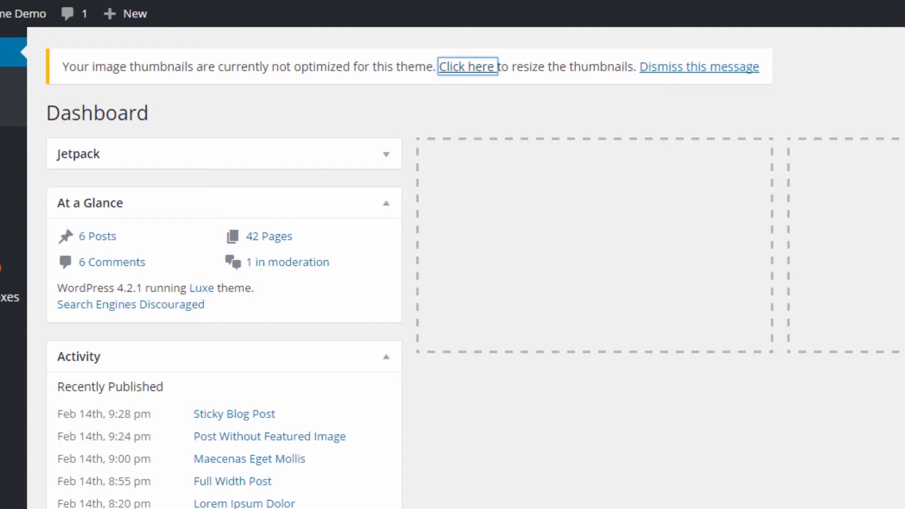
click(466, 67)
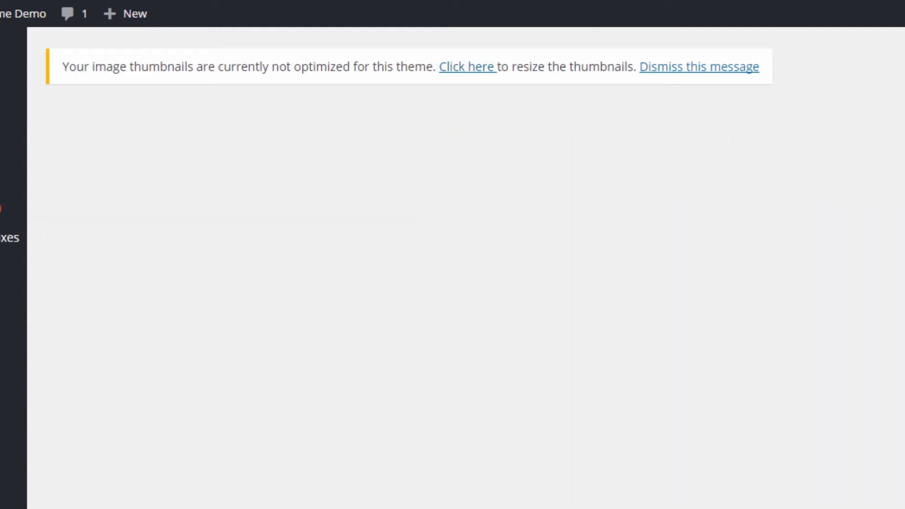
- Open Thrive Themes options on the Performance tab with image optimization and resize settings
click(56, 386)
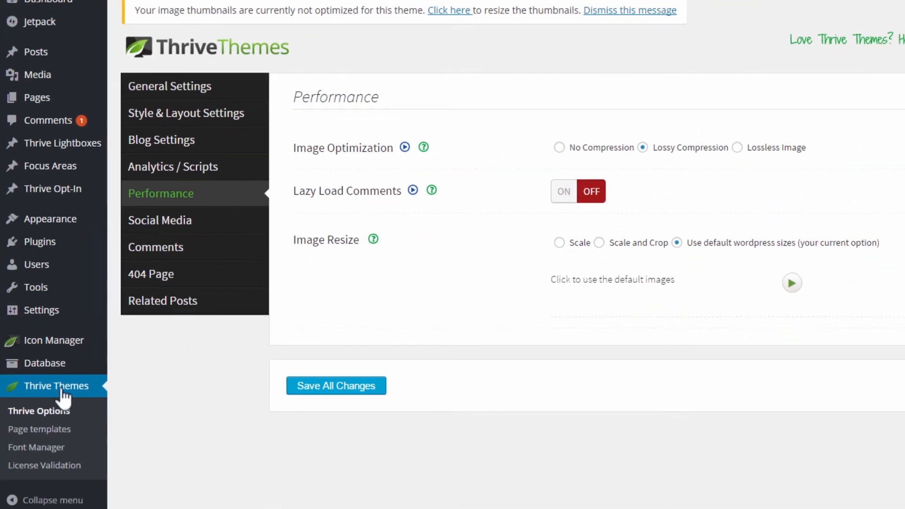
mouse_move(692, 488)
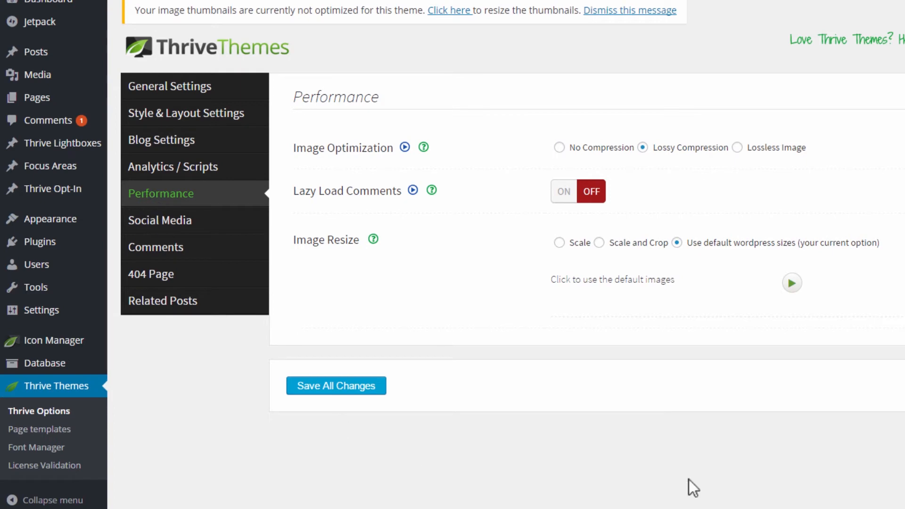
mouse_move(448, 274)
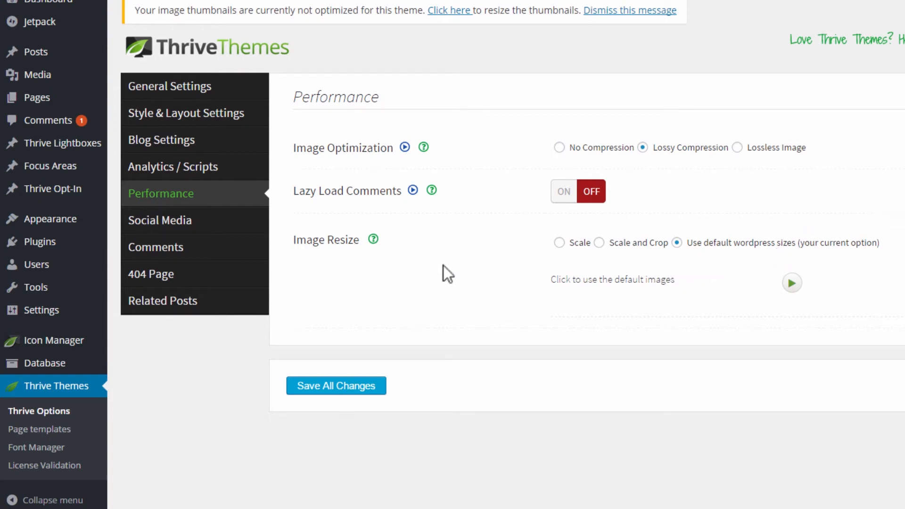
mouse_move(506, 249)
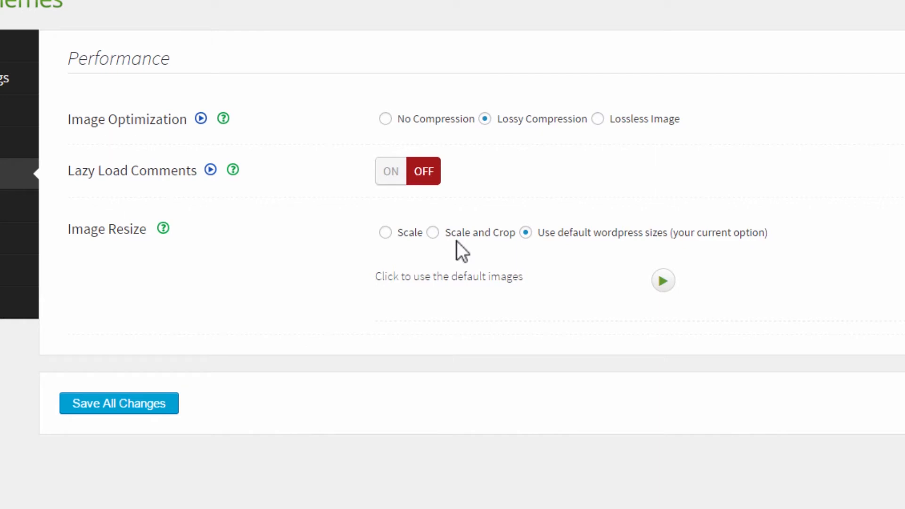
mouse_move(443, 259)
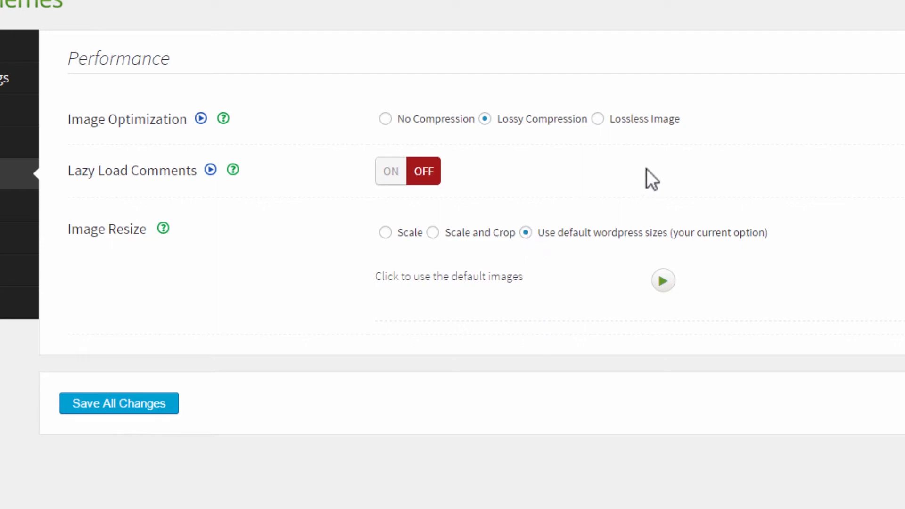
- Switch Image Resize from Scale to Scale and Crop, keeping Lossy Compression
click(385, 232)
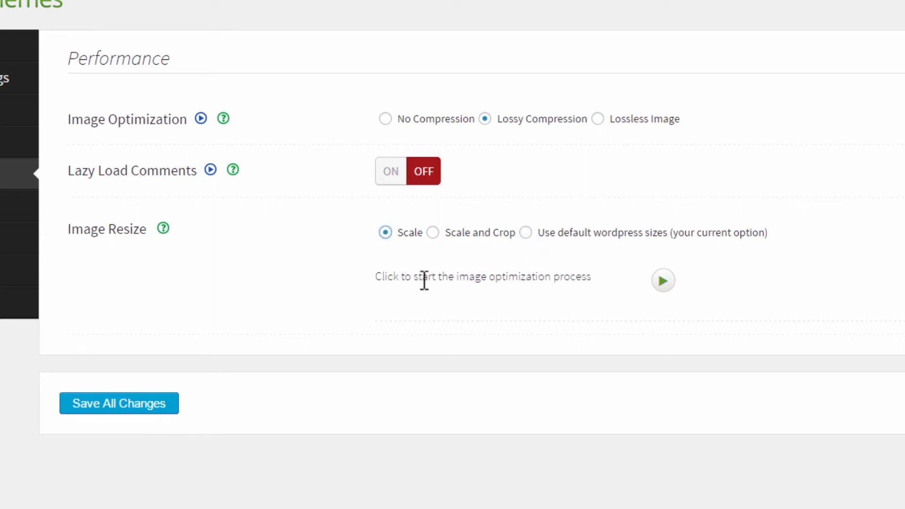
click(433, 232)
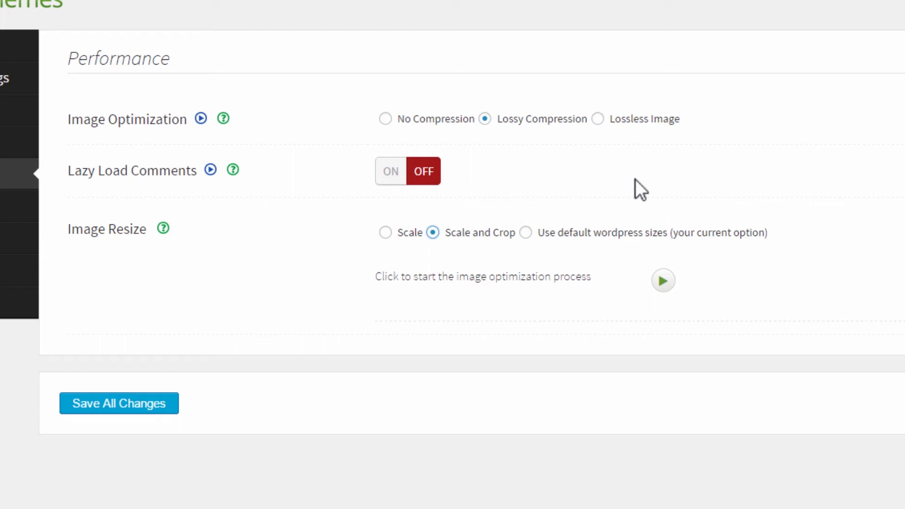
mouse_move(503, 205)
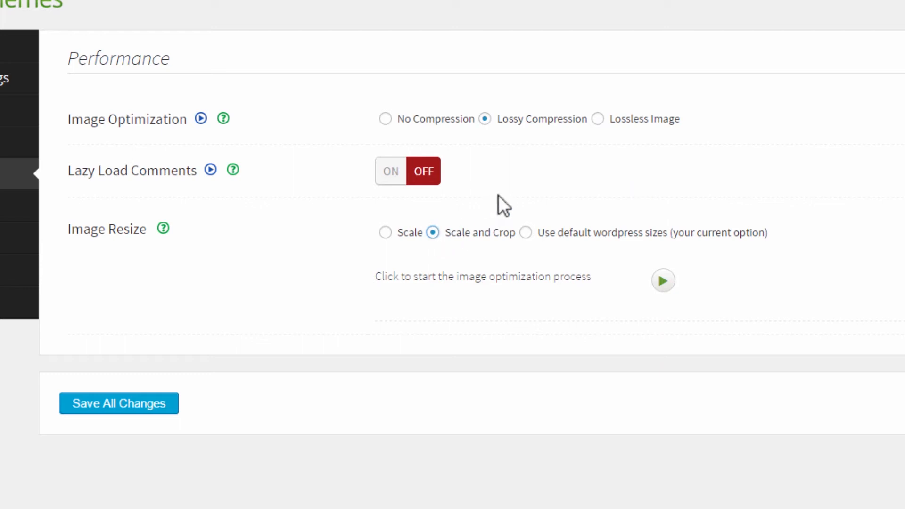
mouse_move(522, 263)
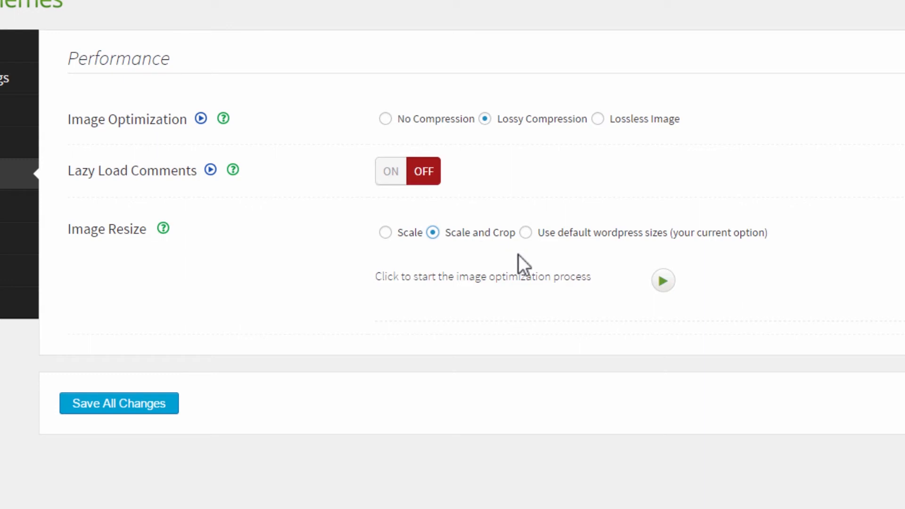
mouse_move(422, 324)
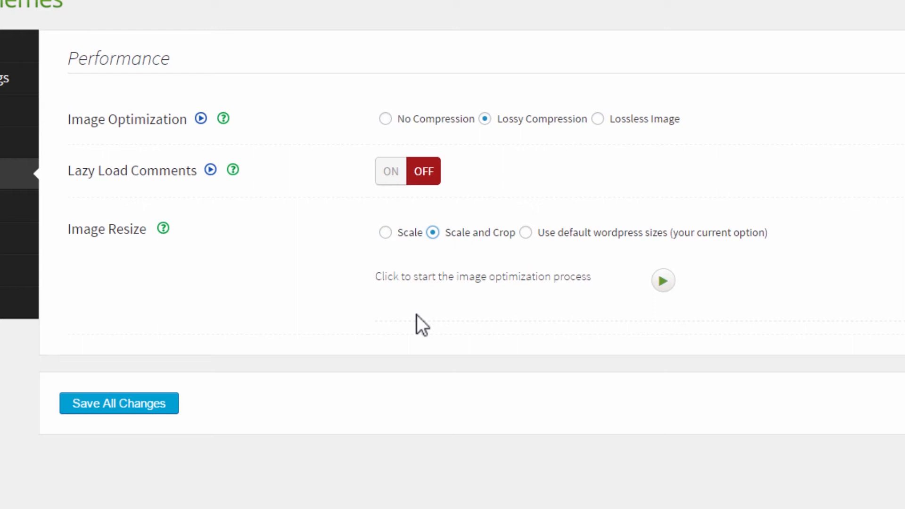
mouse_move(386, 235)
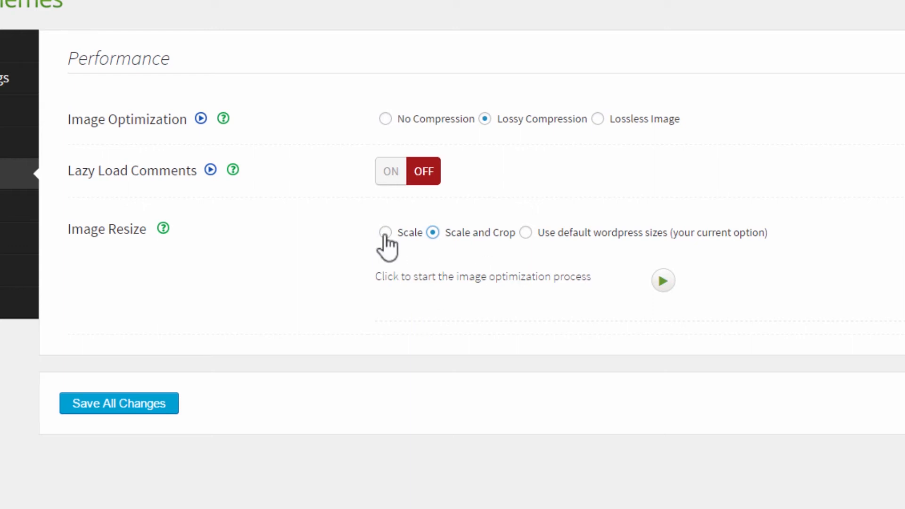
click(385, 232)
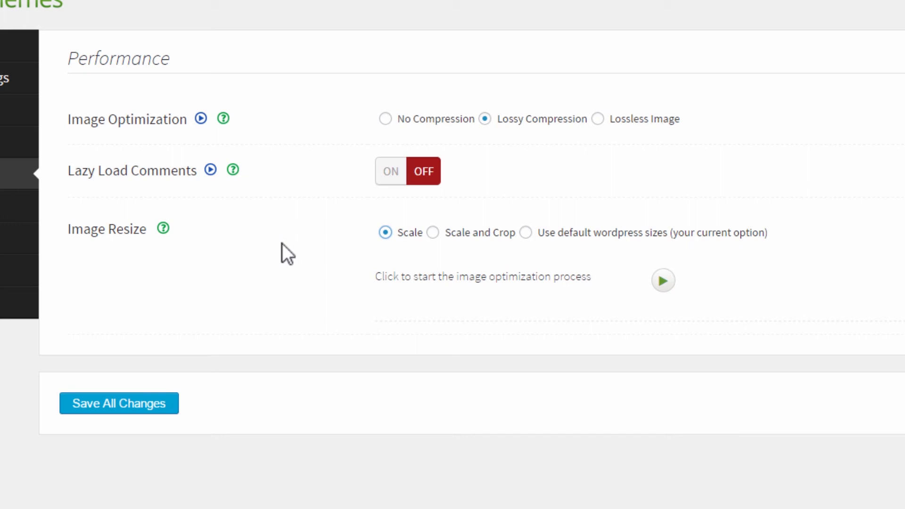
click(432, 232)
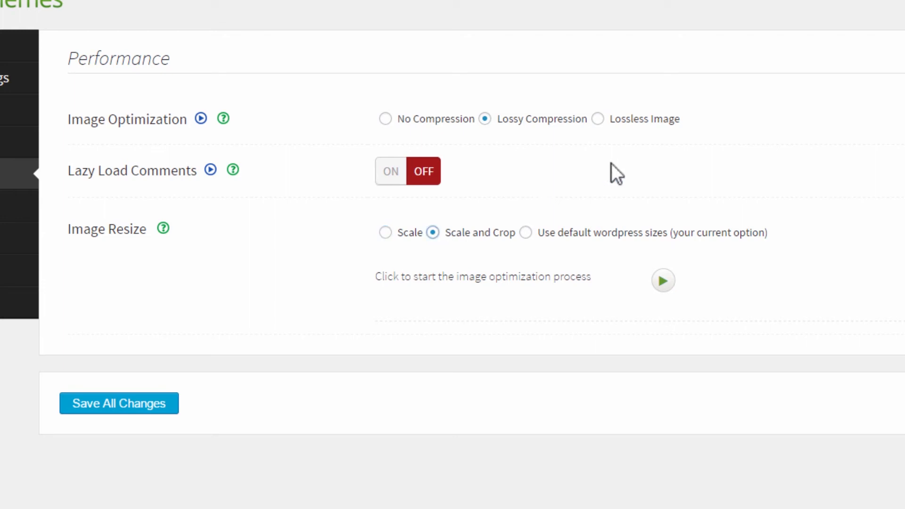
mouse_move(812, 376)
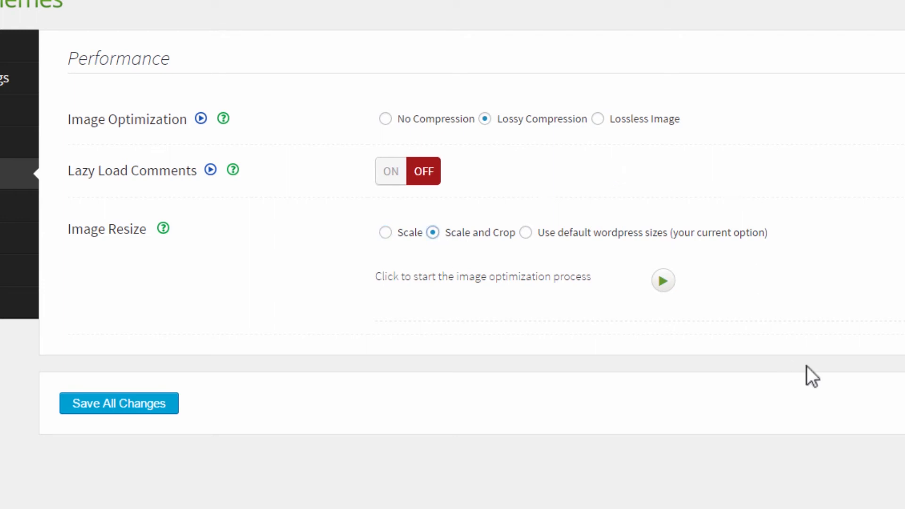
- Start thumbnail resizing with the play button and scroll through the resized images list
click(663, 280)
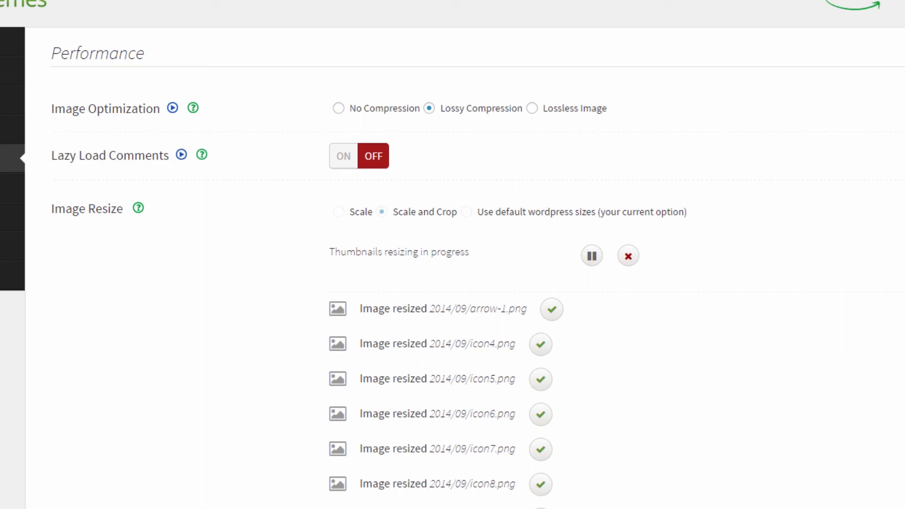
mouse_move(614, 263)
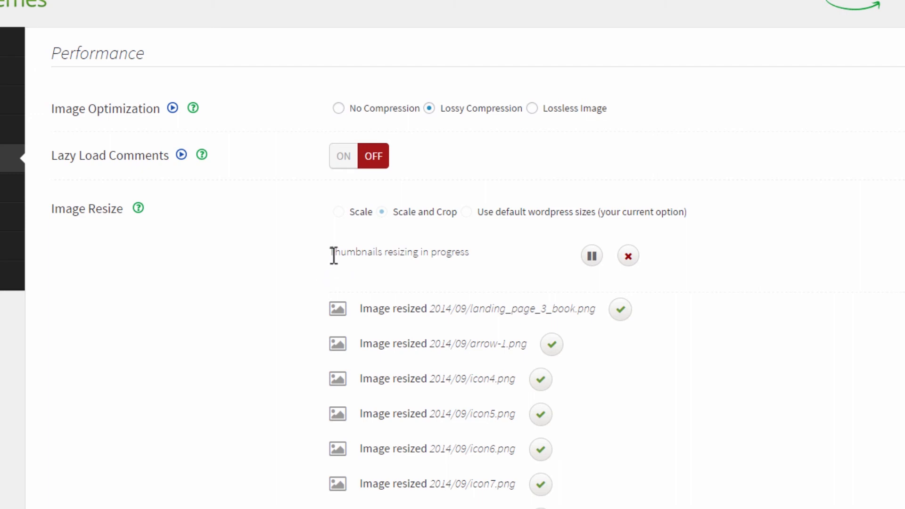
mouse_move(789, 257)
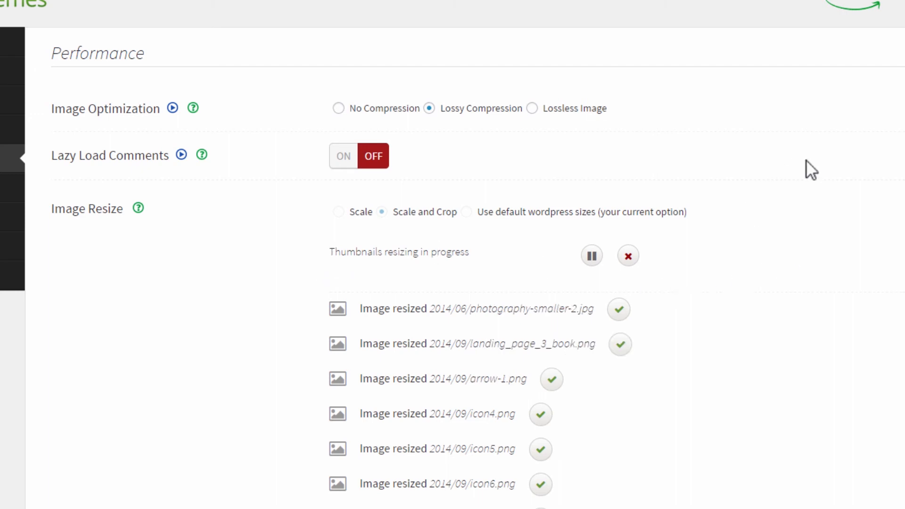
mouse_move(337, 10)
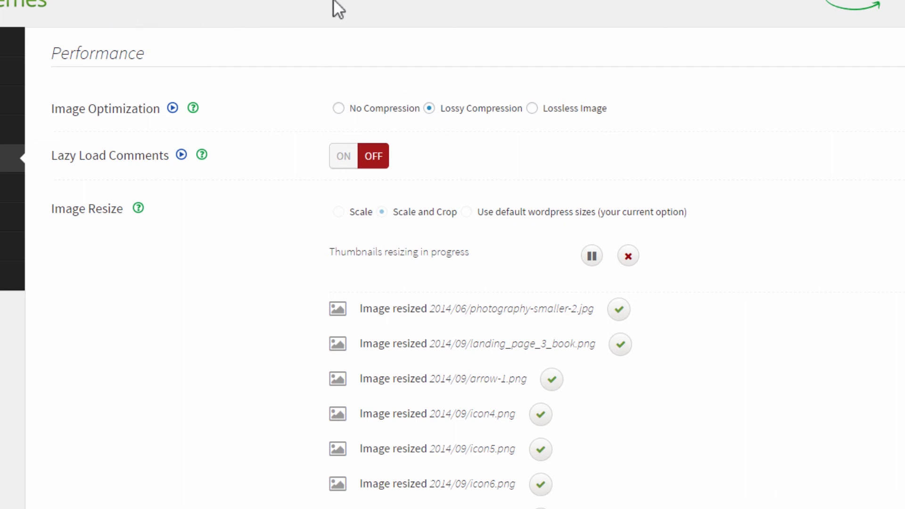
mouse_move(769, 163)
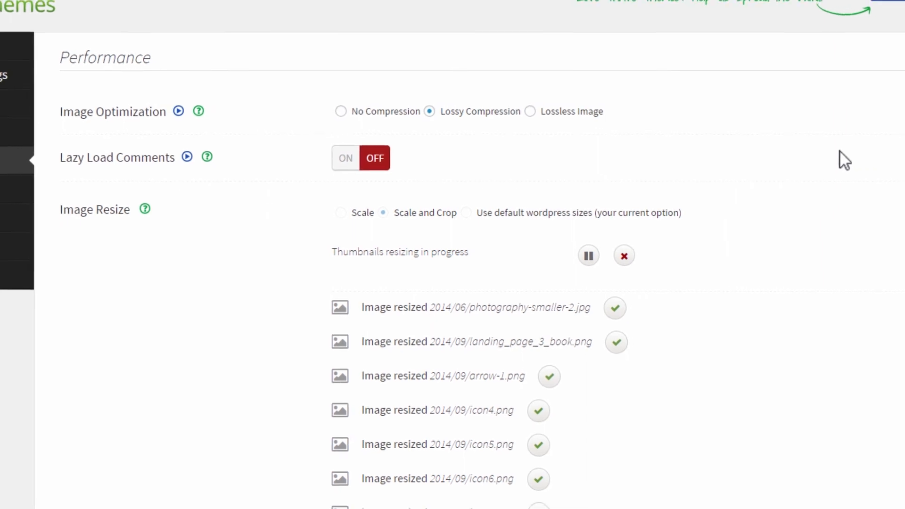
scroll(down, 3)
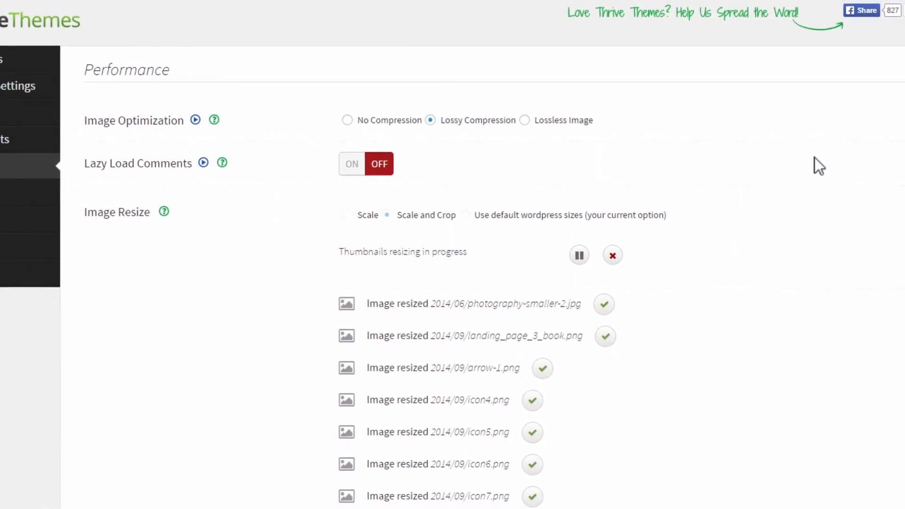